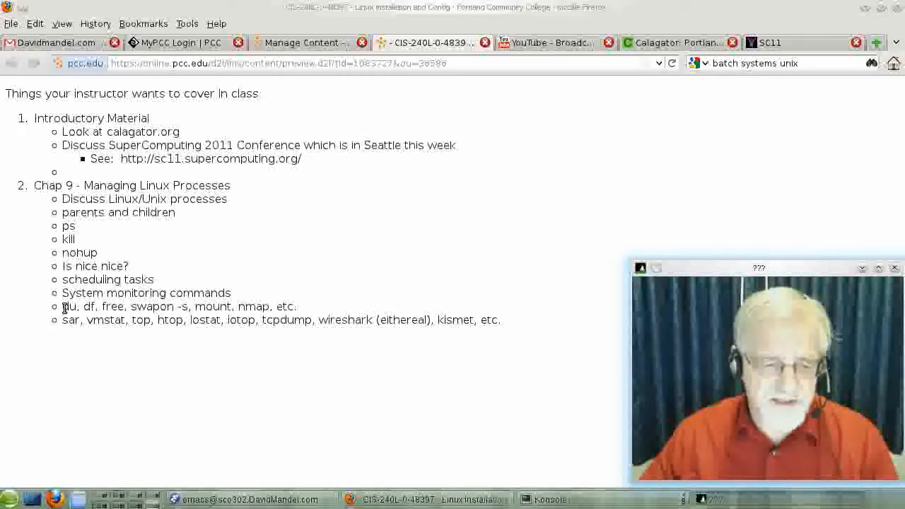
- Highlight the du/df and sar/vmstat command lines on the course page
drag(63, 306, 501, 320)
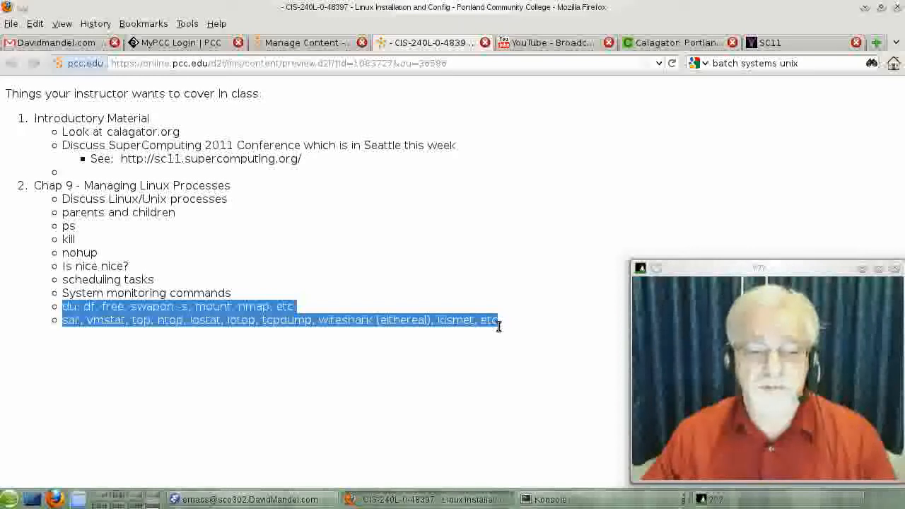
click(210, 373)
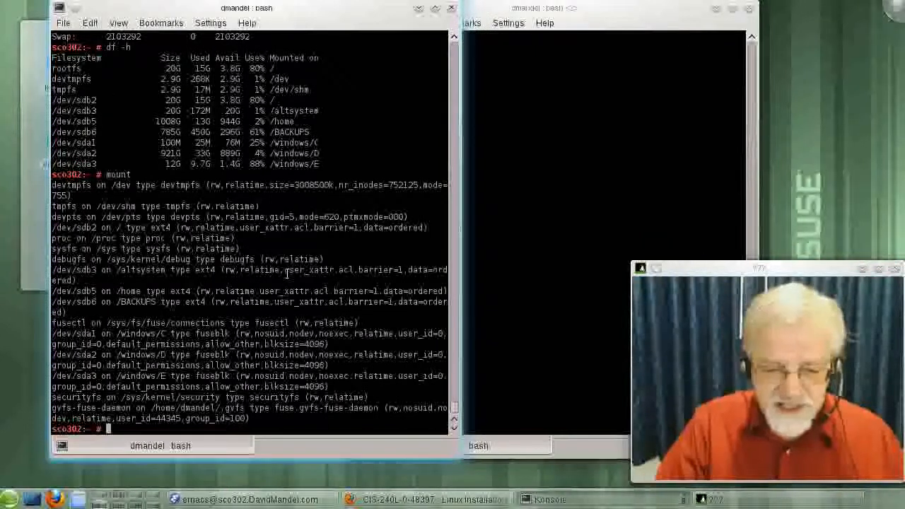
- List /home directory sizes with du -sh * and filesystem usage with df -h
text(cd /home)
text(du -sh *)
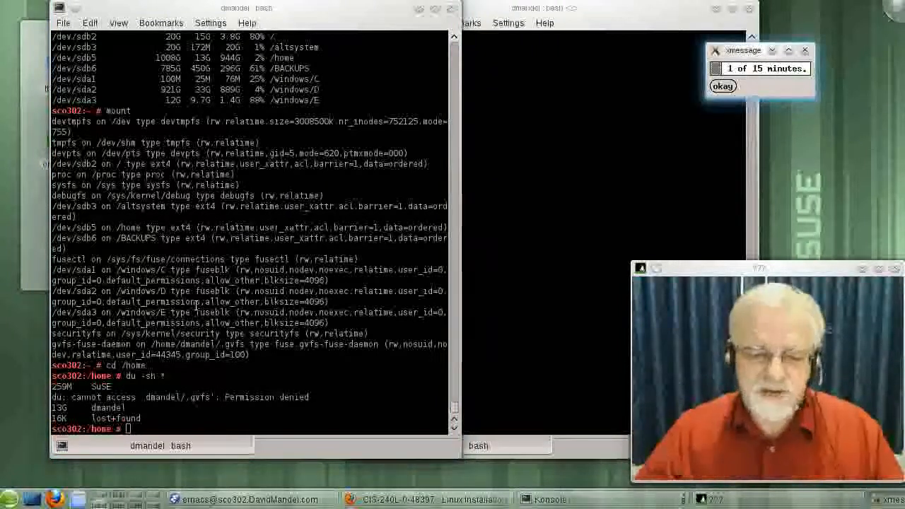
click(722, 85)
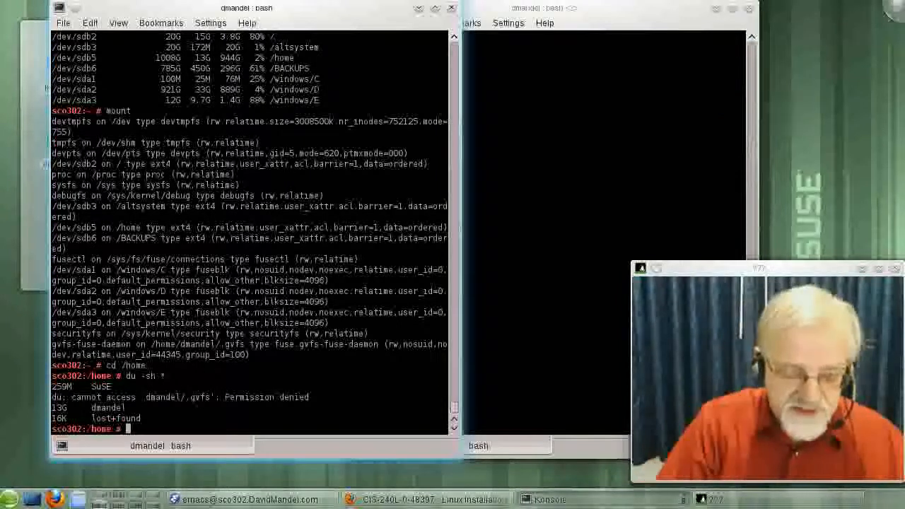
text(df -h)
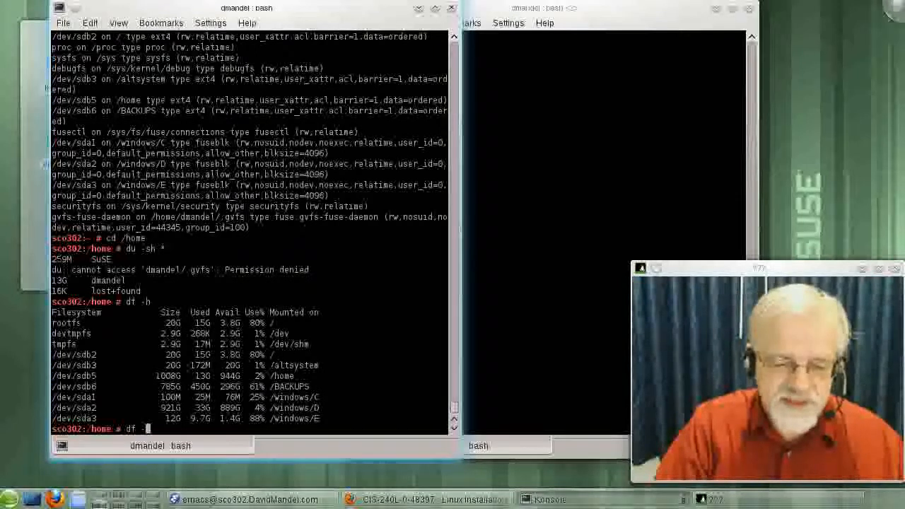
- Show inode usage with df -i and swap summary with swapon -s, then start mount
text(i)
text(swapon -s)
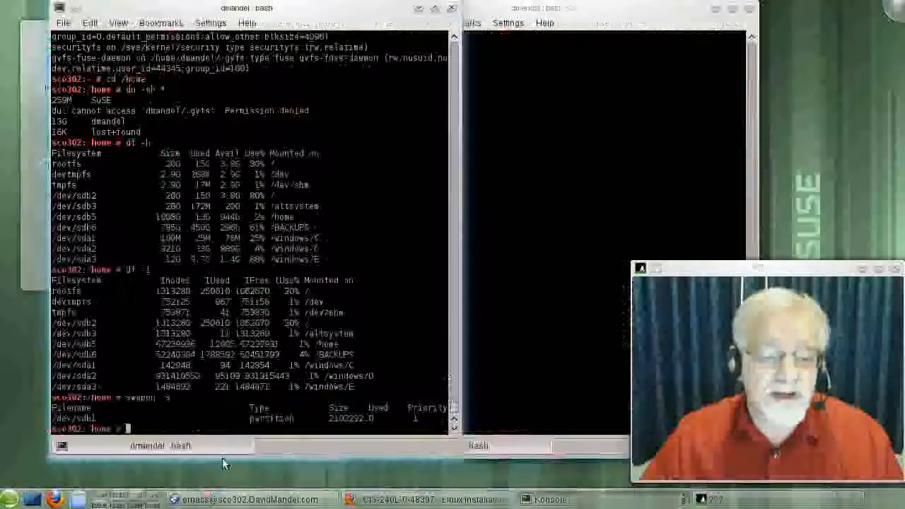
text(mu)
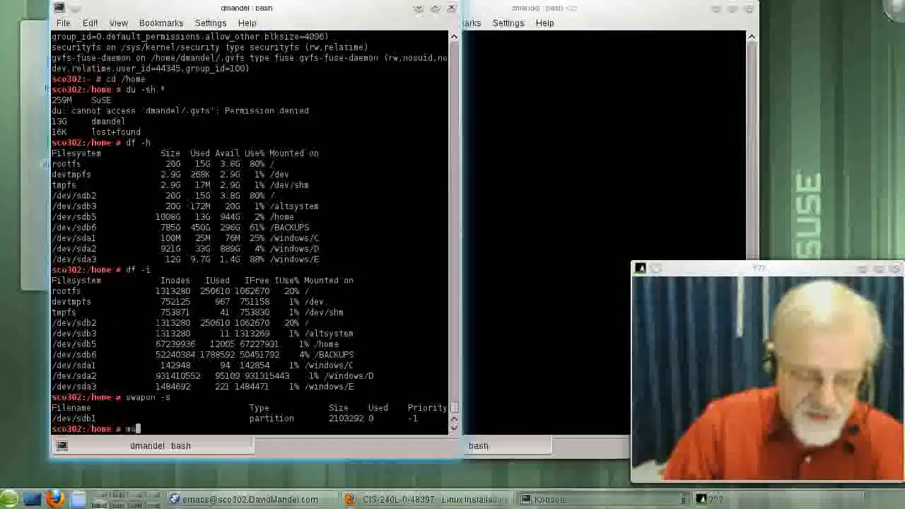
text(mount)
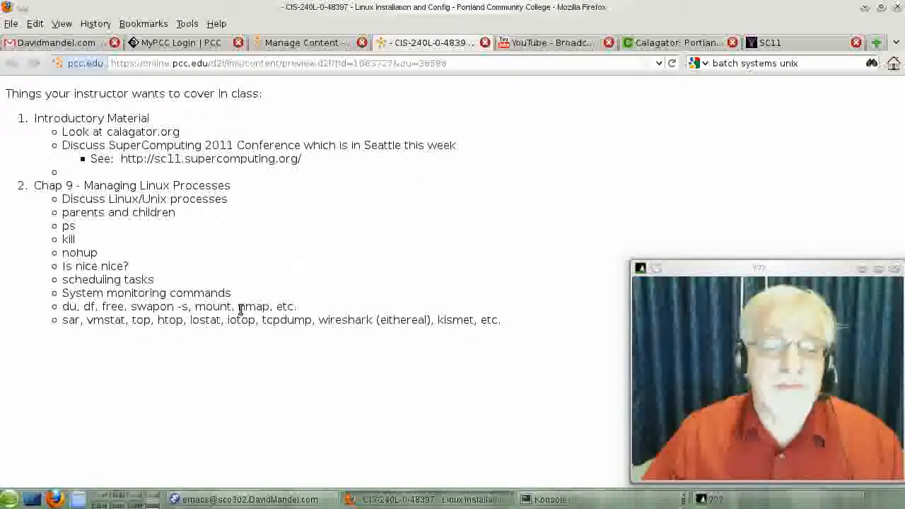
- Highlight the word nmap in the course outline's command list
double_click(253, 307)
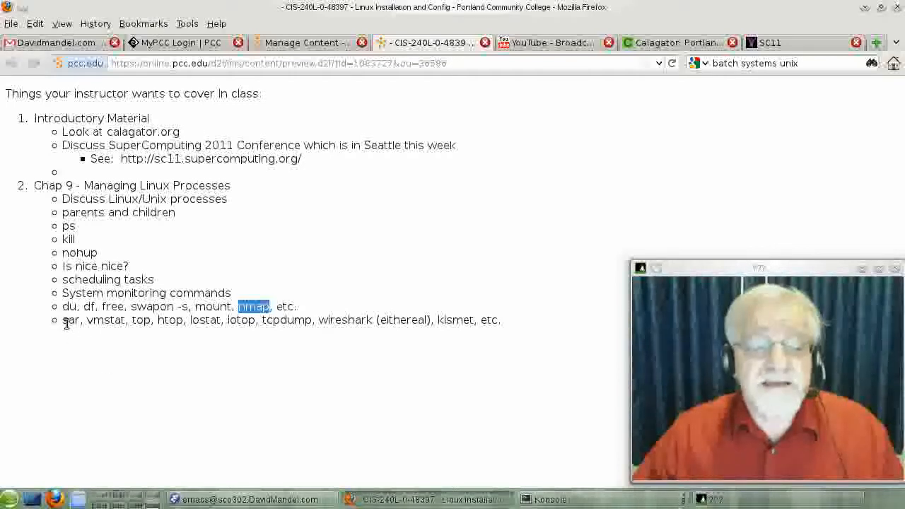
mouse_move(328, 336)
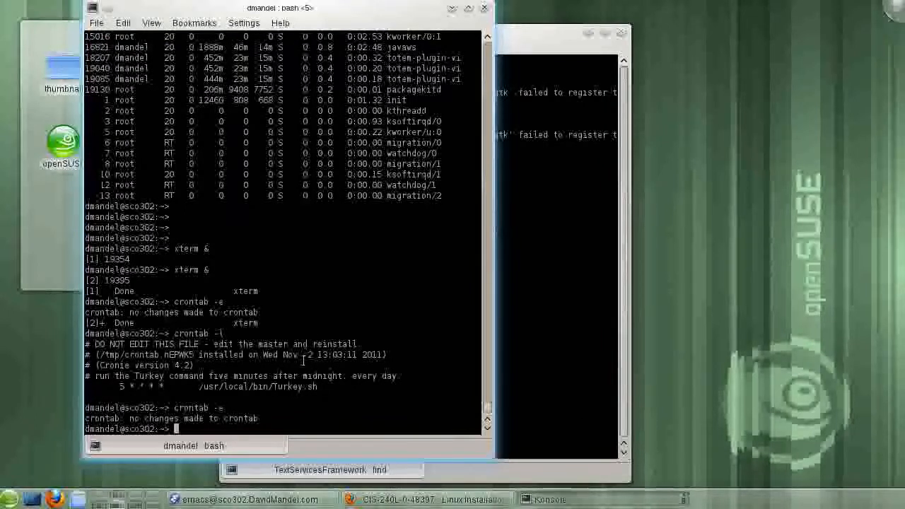
- Launch xawtv from the shell and dismiss its welcome message
text(l)
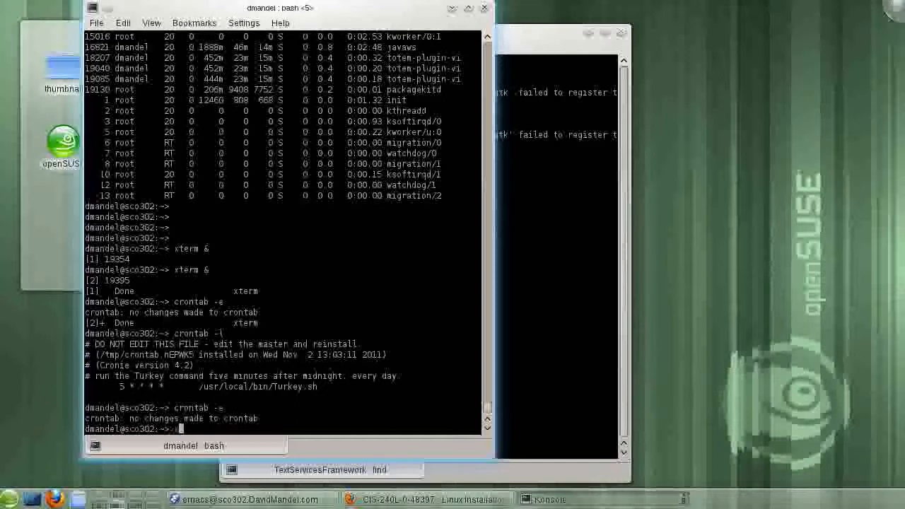
text(ka)
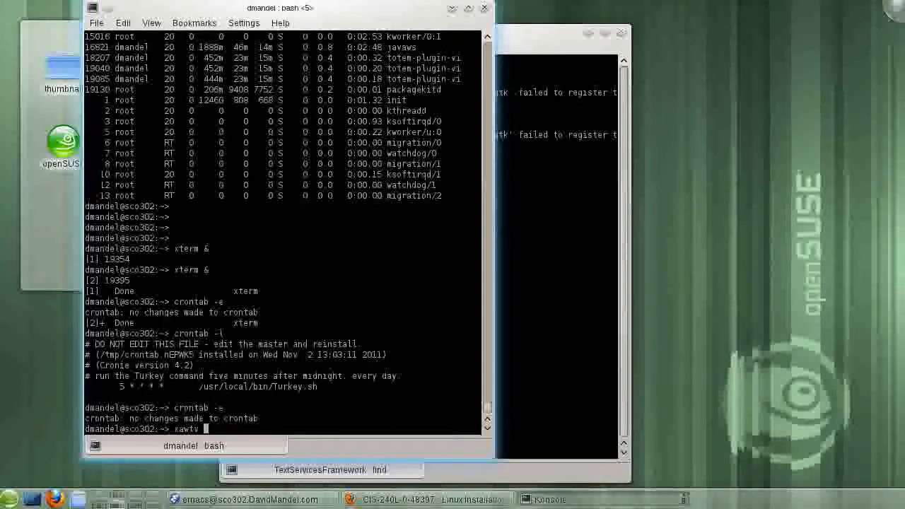
text(xawtv)
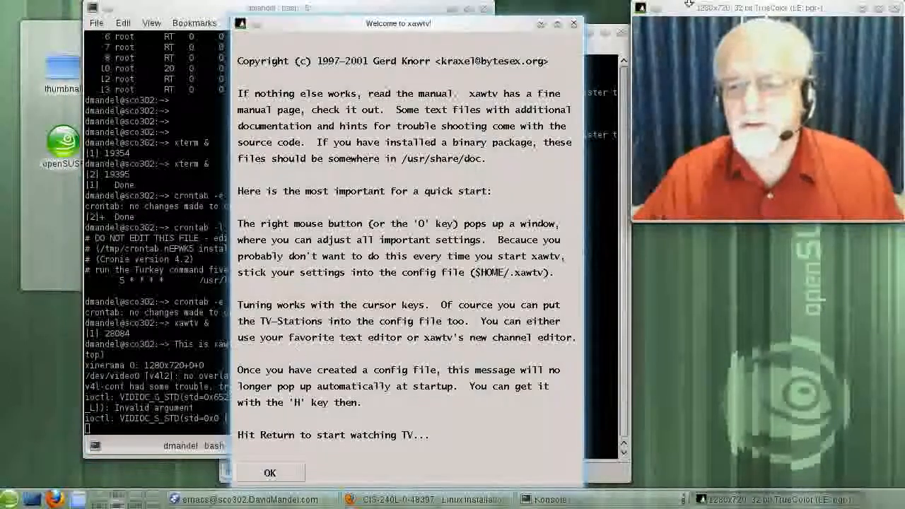
click(640, 8)
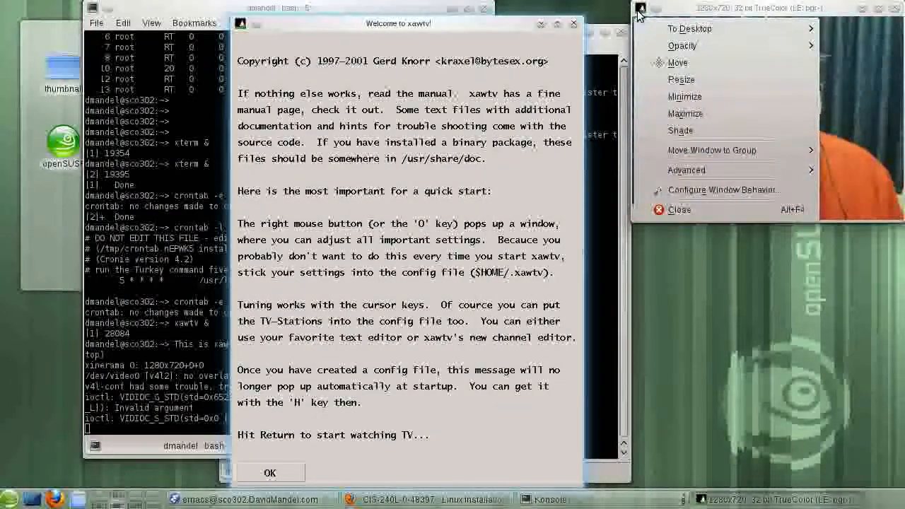
click(690, 28)
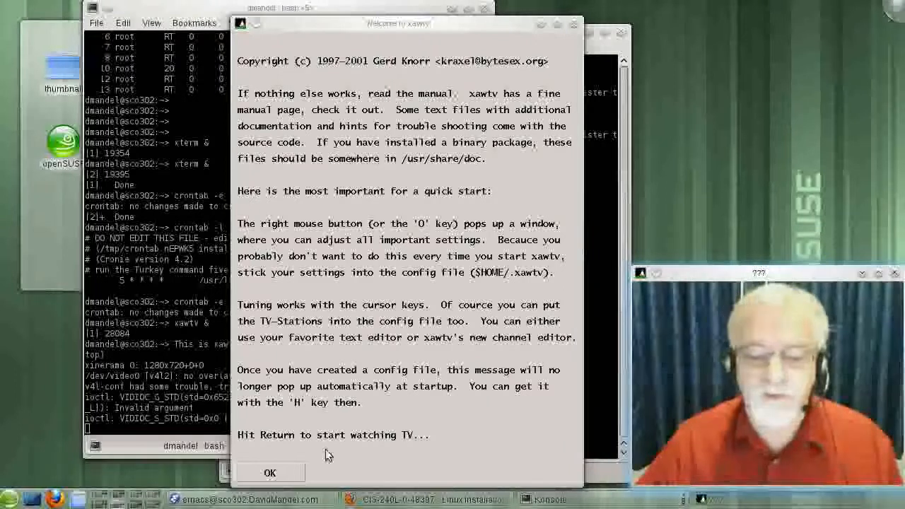
click(271, 472)
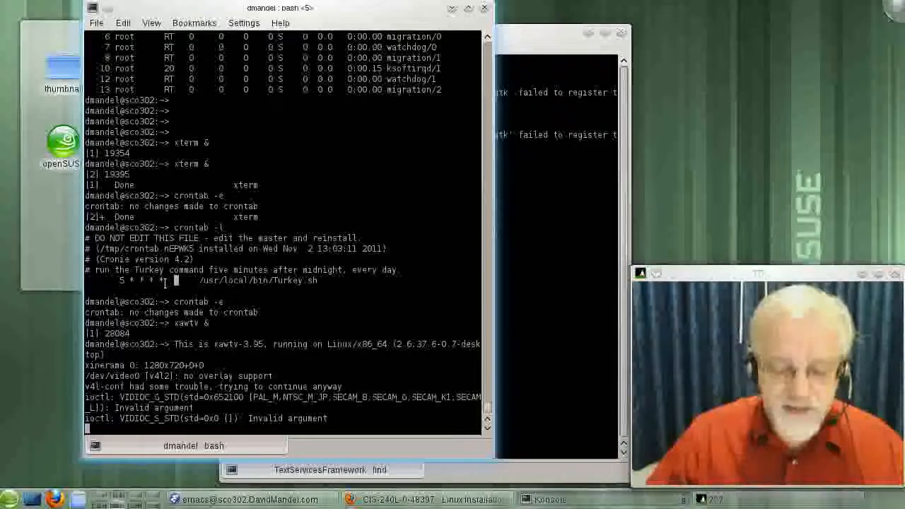
- Start top for a live view of processes, CPU and memory usage
text(top)
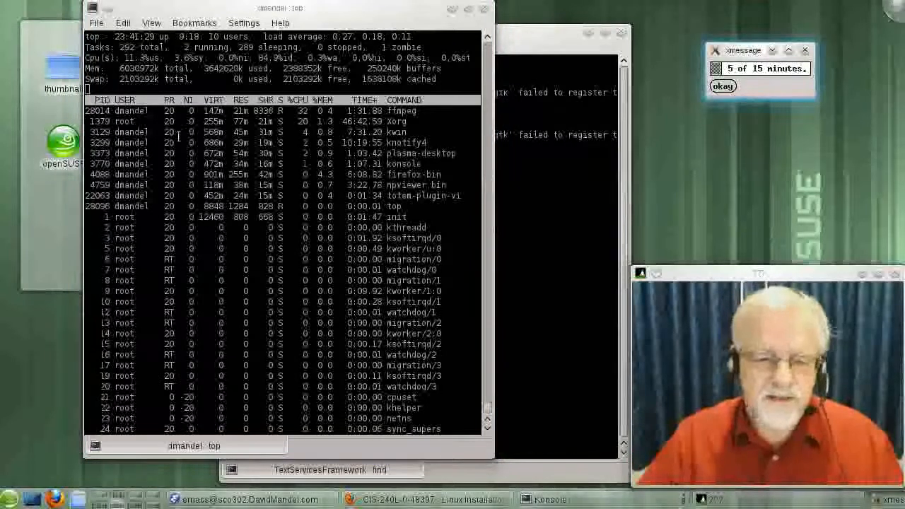
click(723, 85)
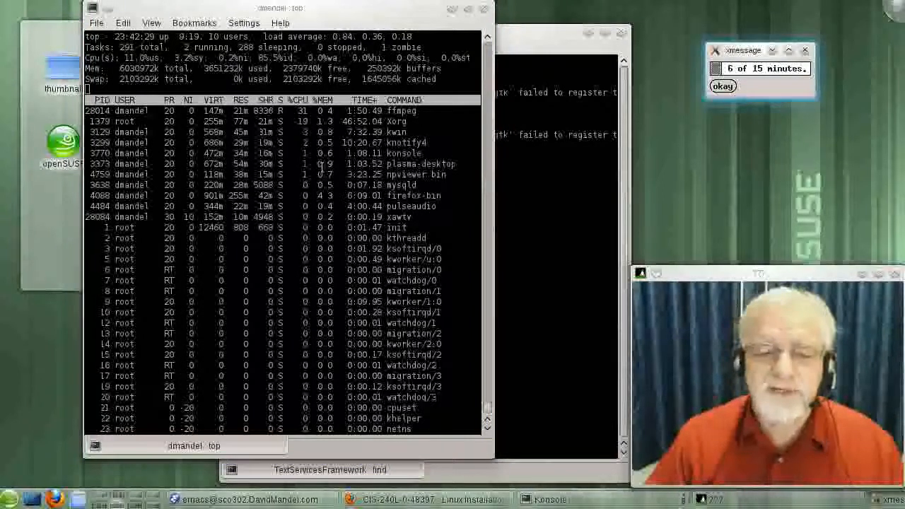
- Bring up top's Change delay prompt showing the default 3.0 seconds
click(722, 86)
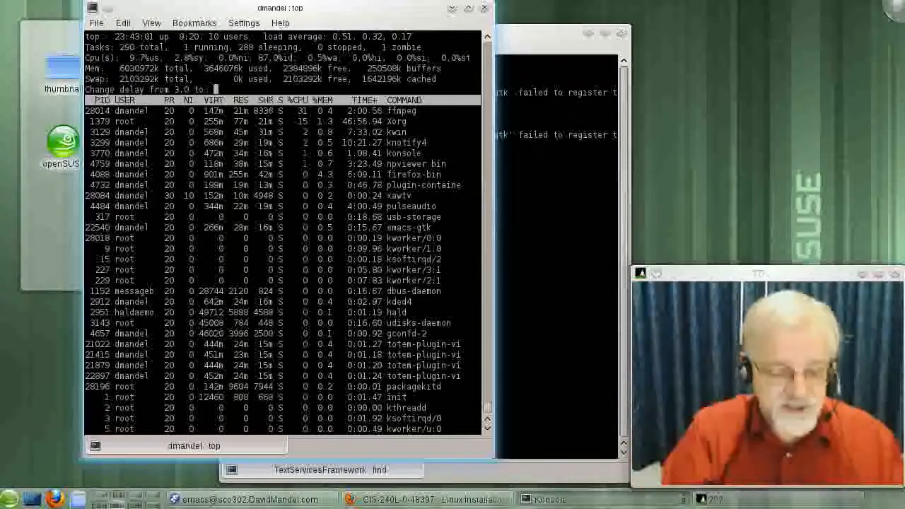
- Set top's refresh delay to 2 seconds and toggle the full command-line view
text(2)
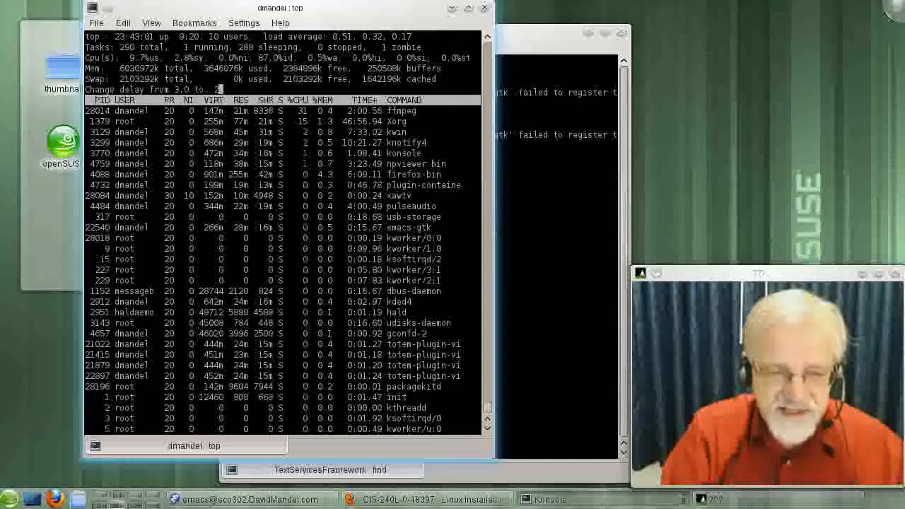
text(c)
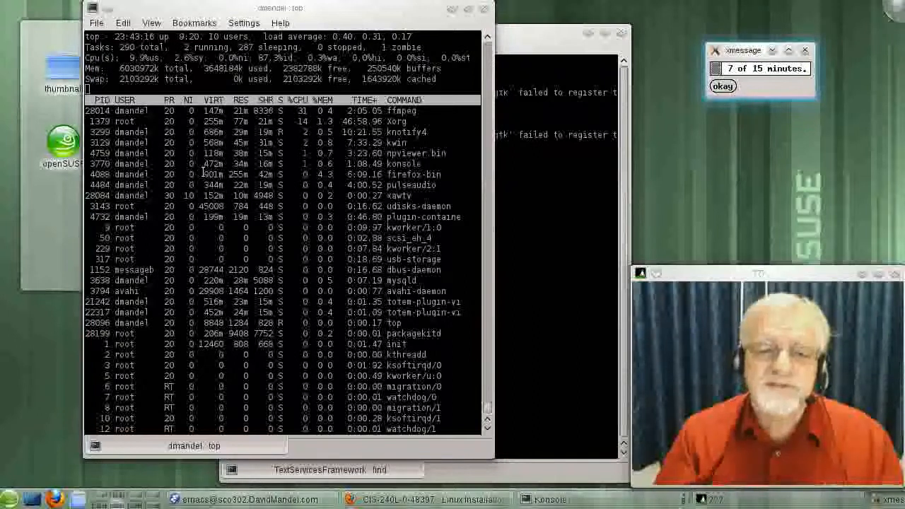
click(723, 86)
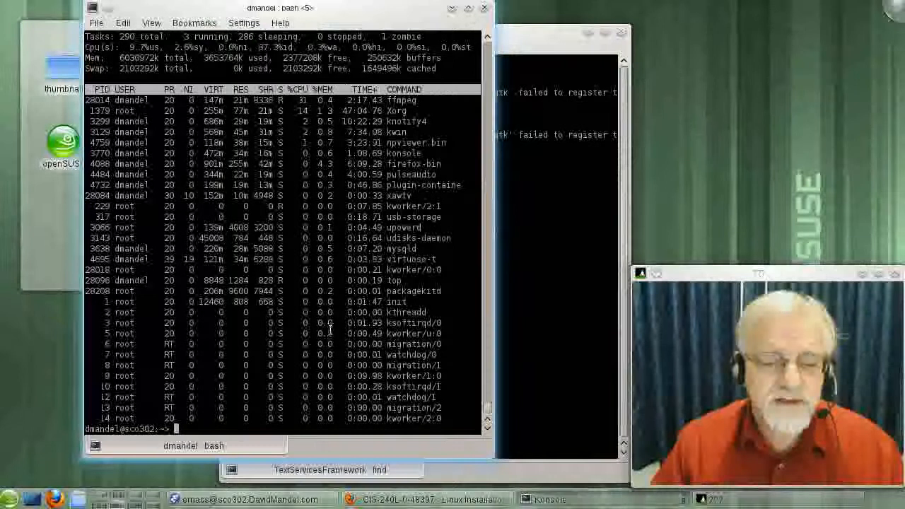
- Run htop and return to a fresh shell prompt
text(htop)
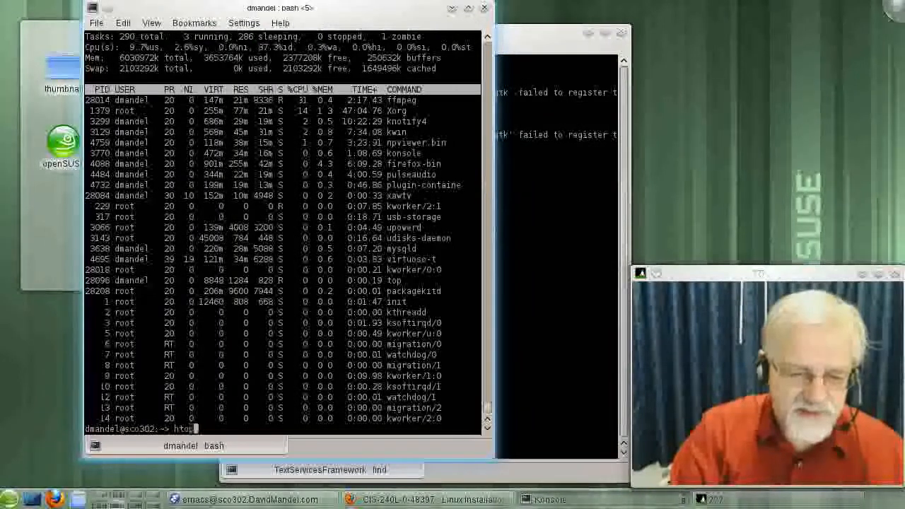
key(Return)
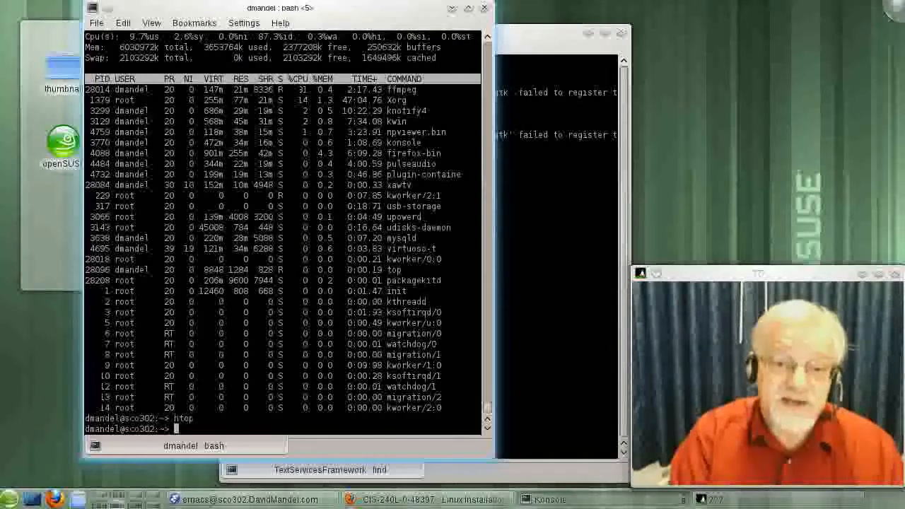
- Run vmstat 10 for ten-second system statistics samples, then stop it with Ctrl+C
text(mvs)
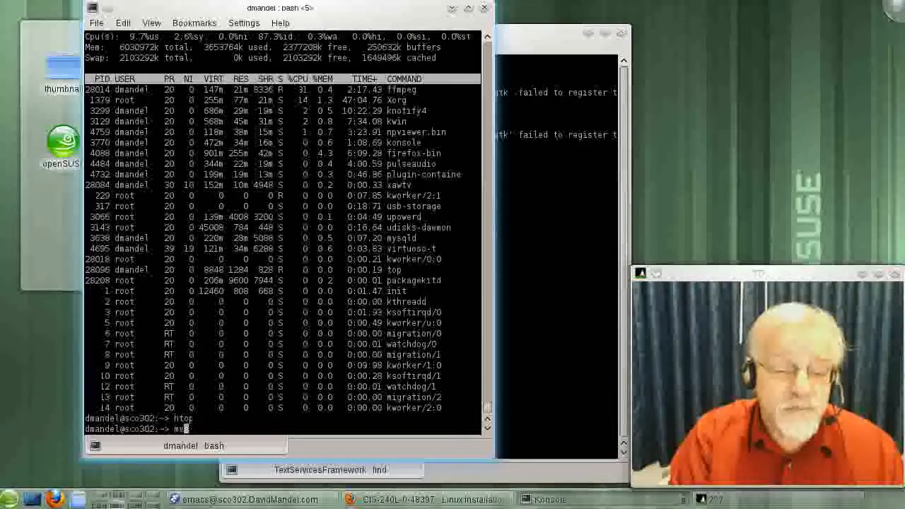
text(vi)
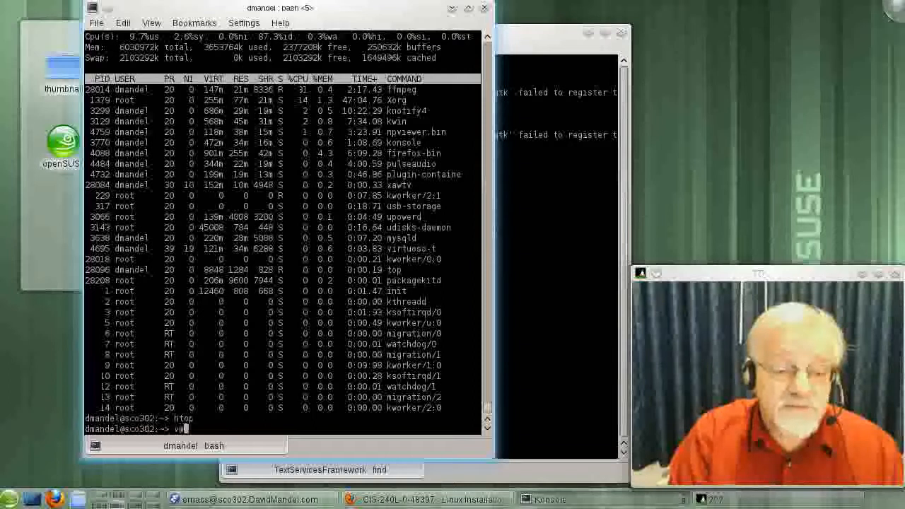
text(vmstat)
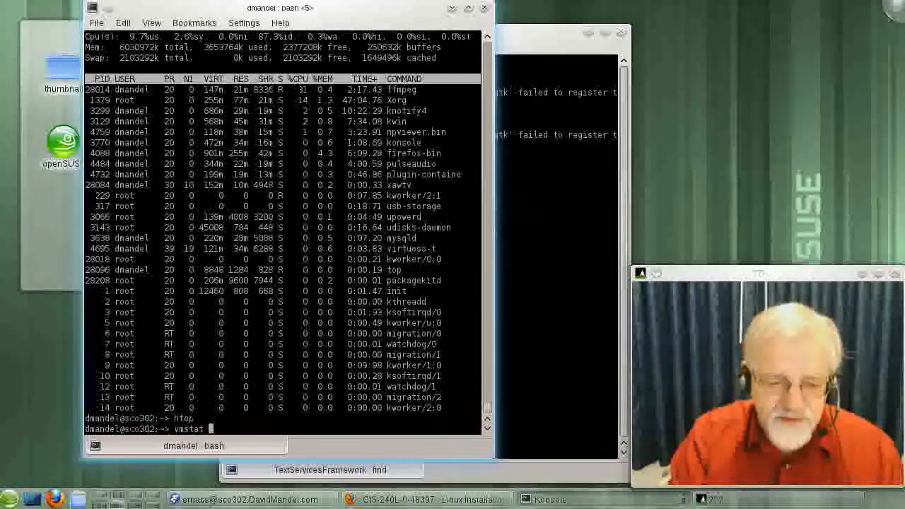
text(1)
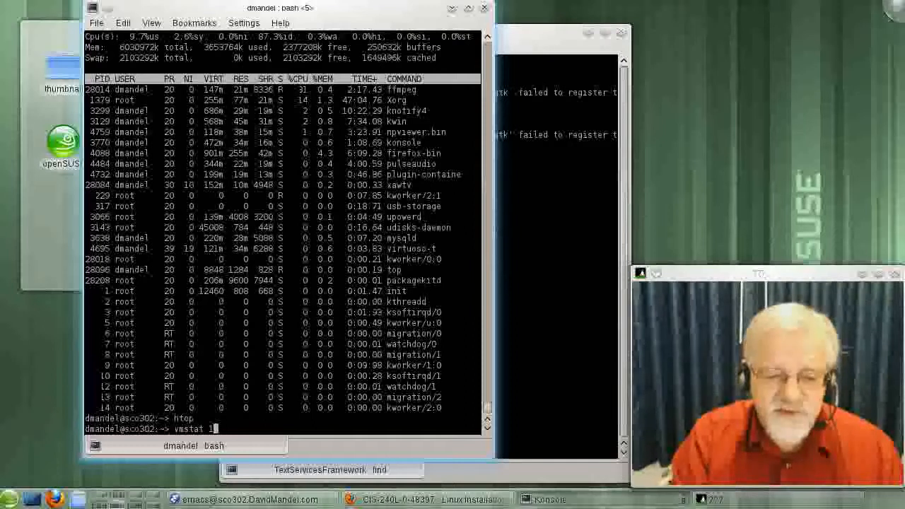
text(0)
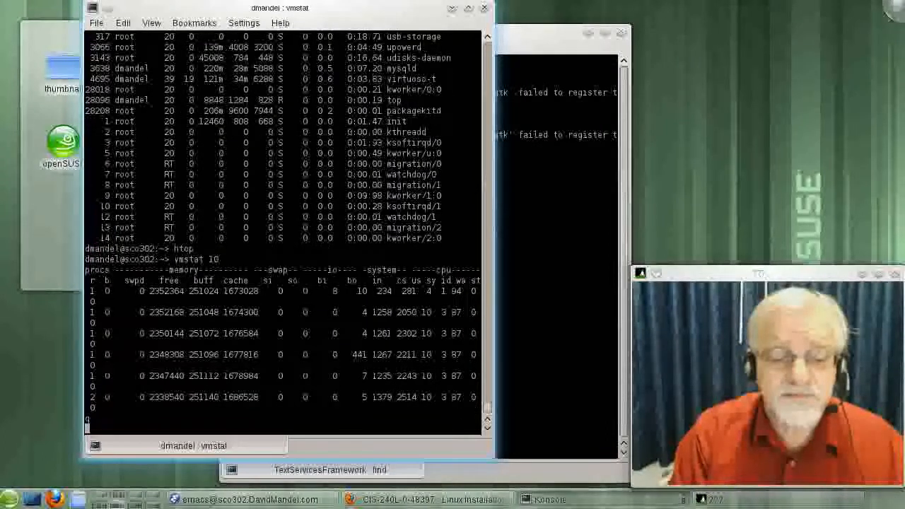
key(ctrl+c)
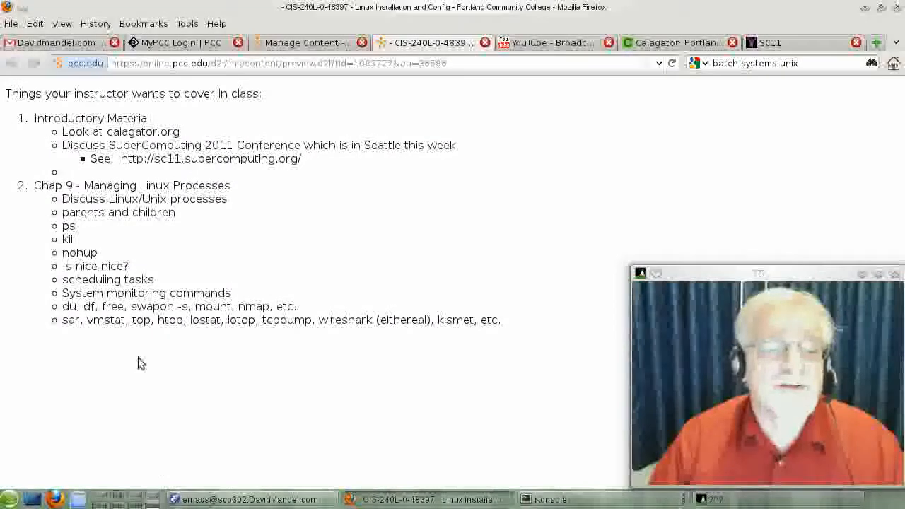
- Select the word 'sar' in the Chap 9 list of monitoring commands
double_click(69, 319)
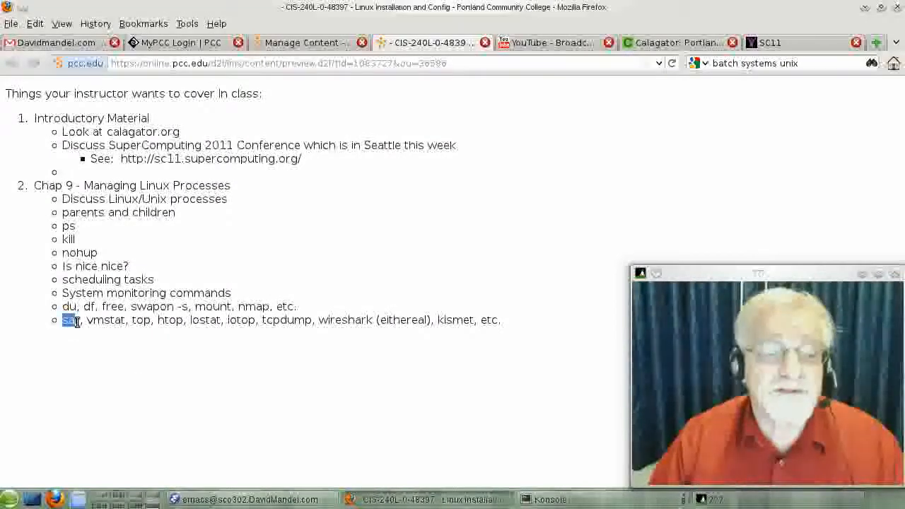
double_click(70, 319)
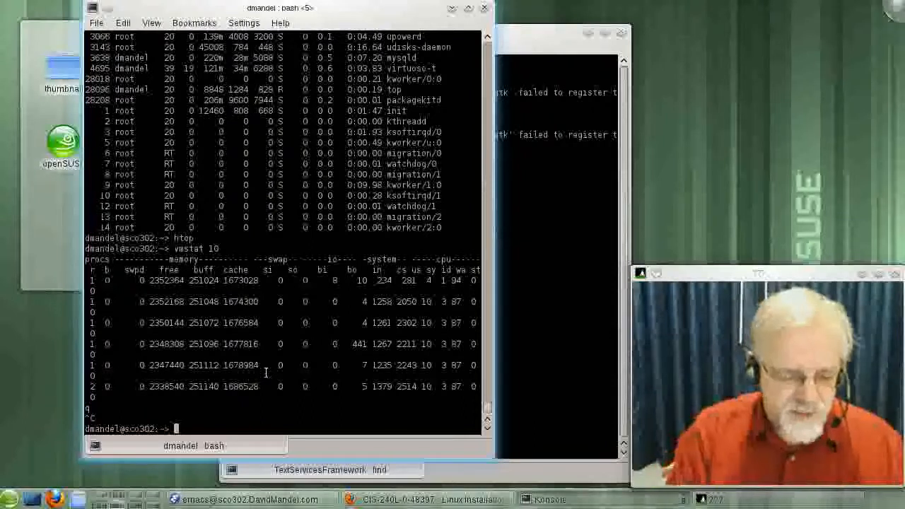
- Run 'sar -o output 20' in Konsole for two CPU samples, then stop it
key(ctrl+r)
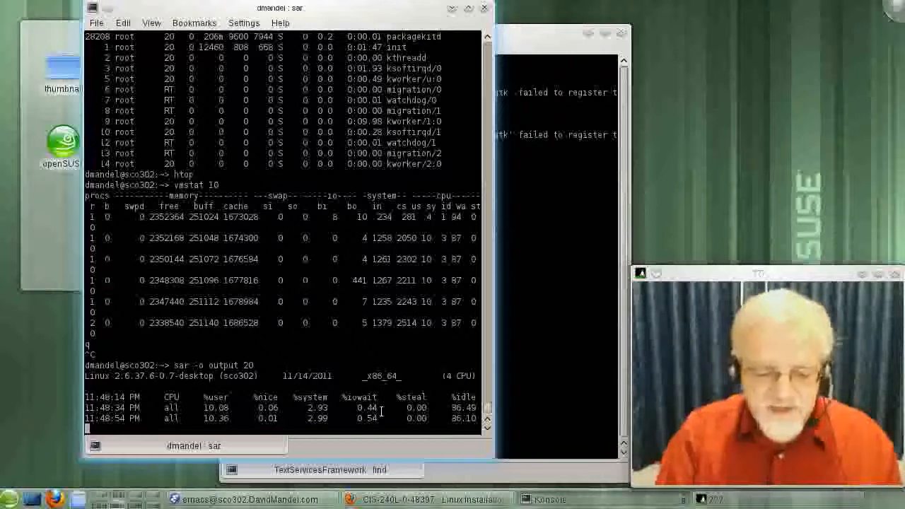
text(a^C)
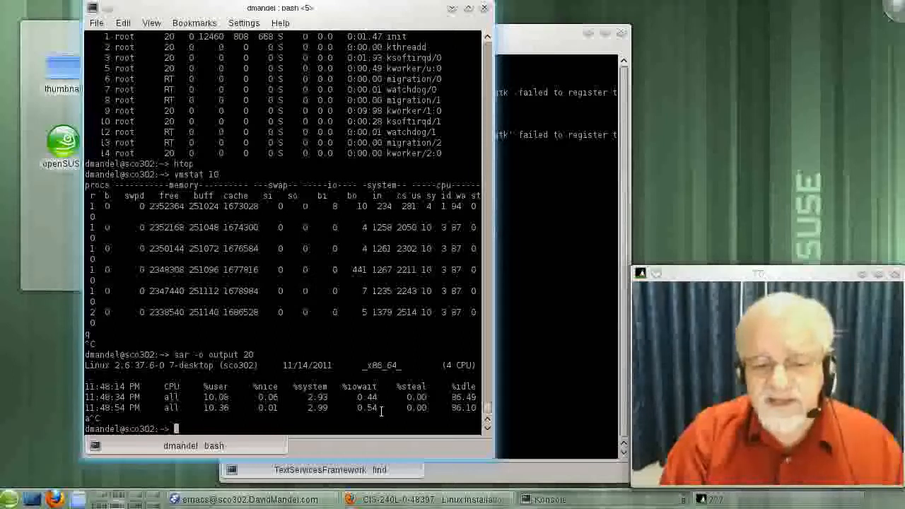
- Run 'man sar' to show the sar manual's name, synopsis and description
text(man)
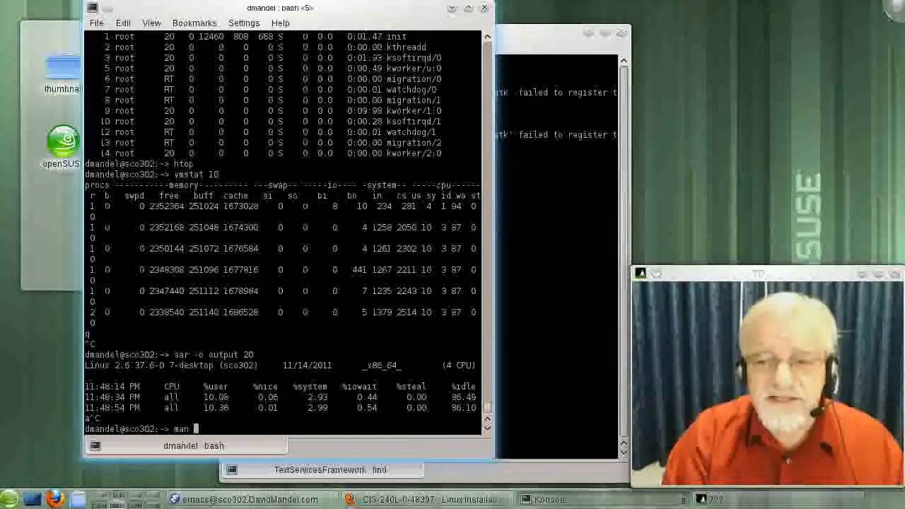
text(sar)
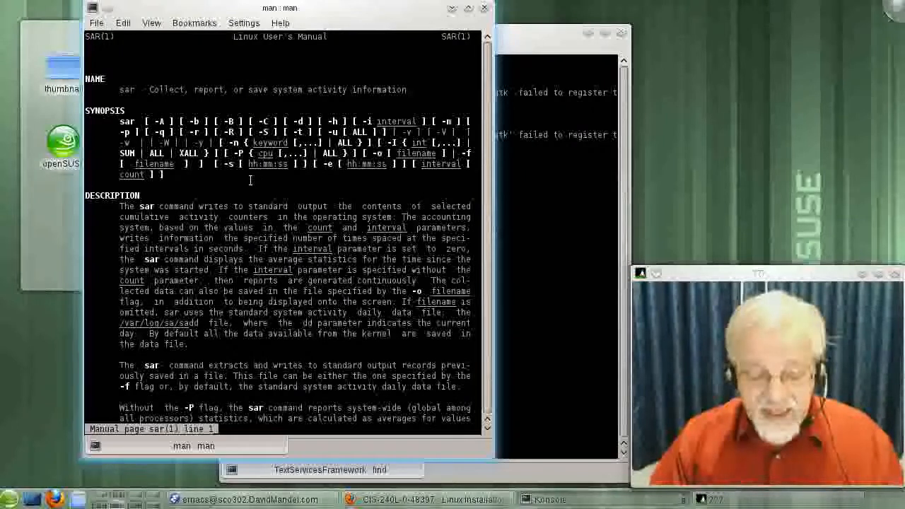
- Page to the man page's end and pick the 'sar -r -n DEV -f /var/log/sa/sa16' example
scroll(down, 3)
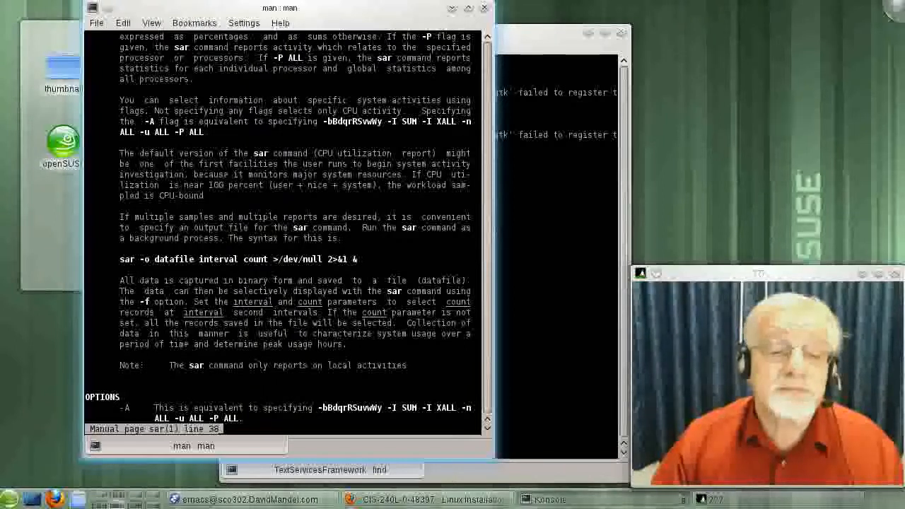
scroll(down, 3)
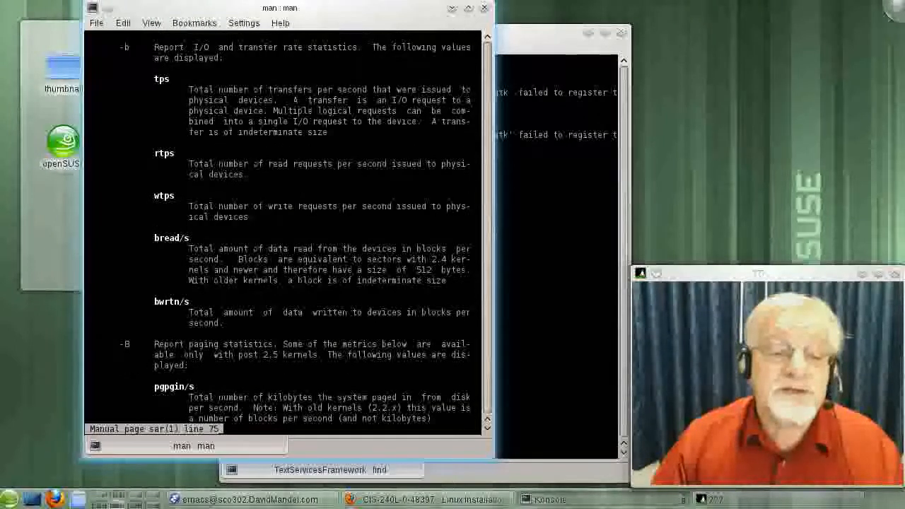
scroll(down, 3)
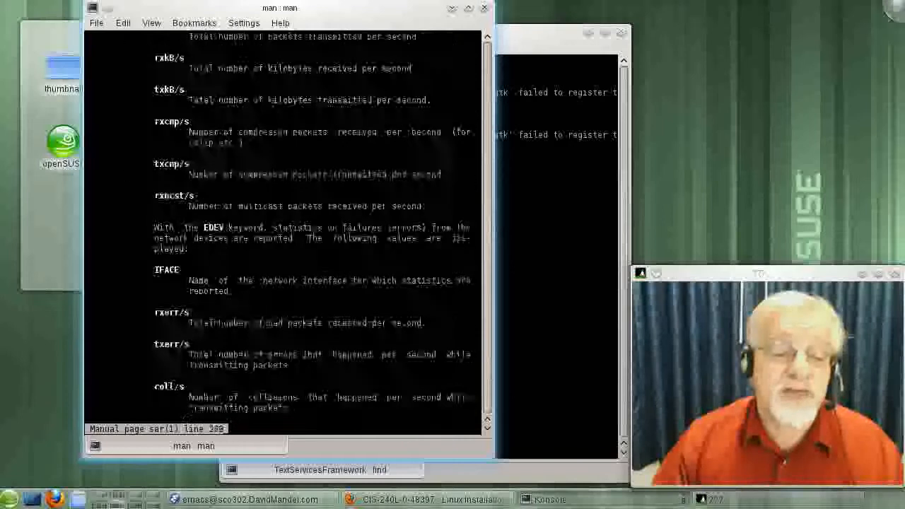
scroll(down, 3)
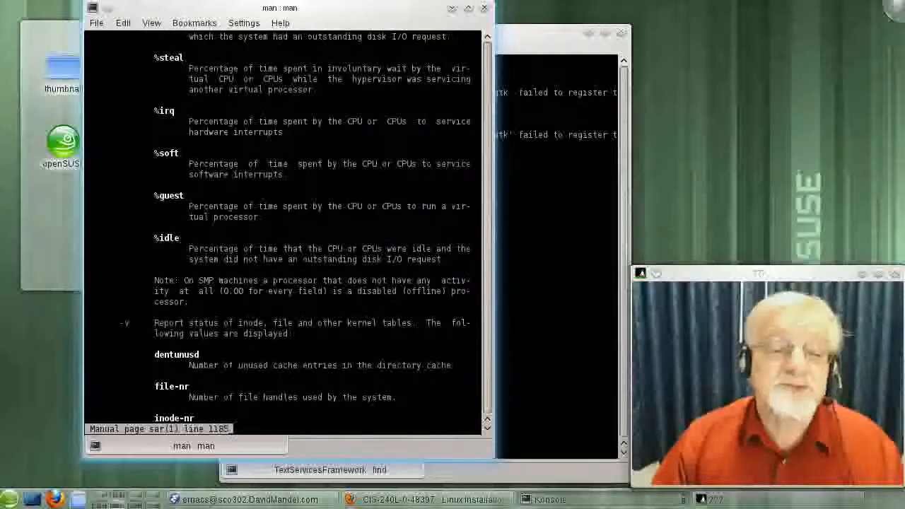
scroll(down, 3)
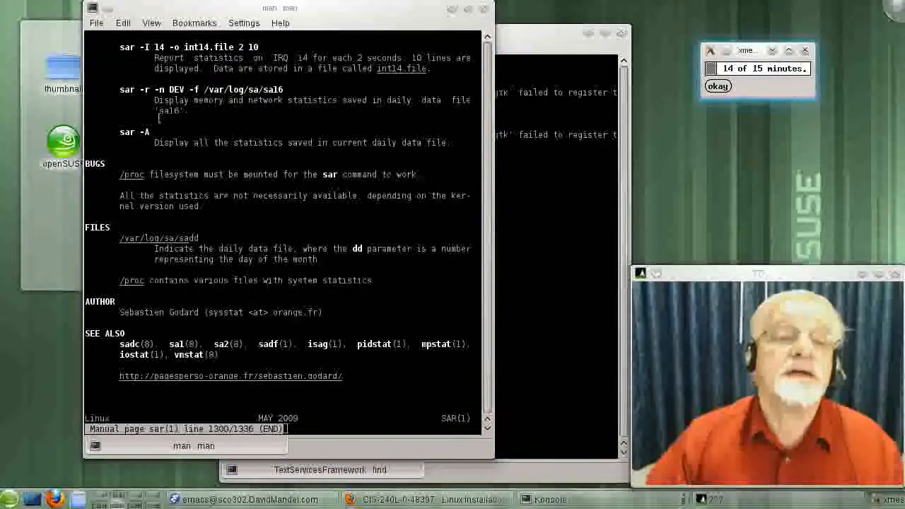
click(718, 85)
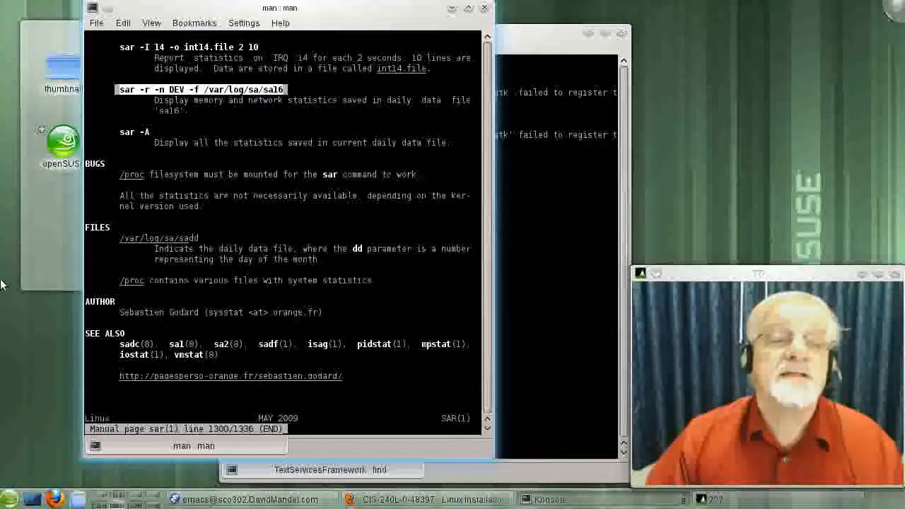
mouse_move(25, 322)
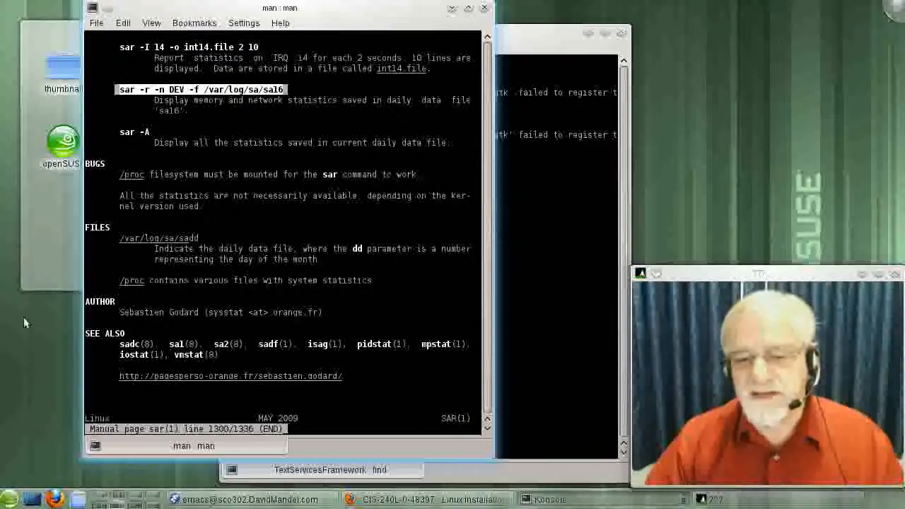